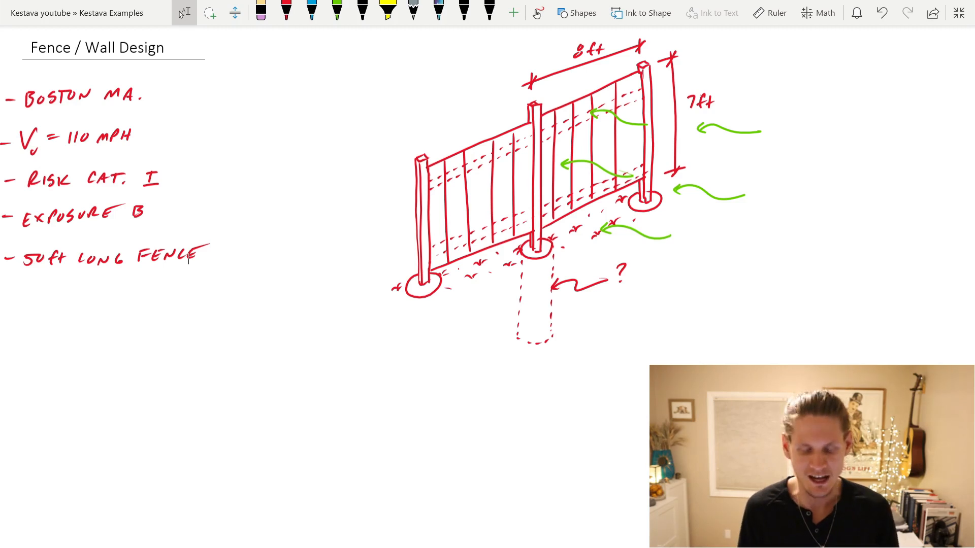
# Step: Select the pen for handwriting the qh velocity pressure equation and K values
pyautogui.click(287, 11)
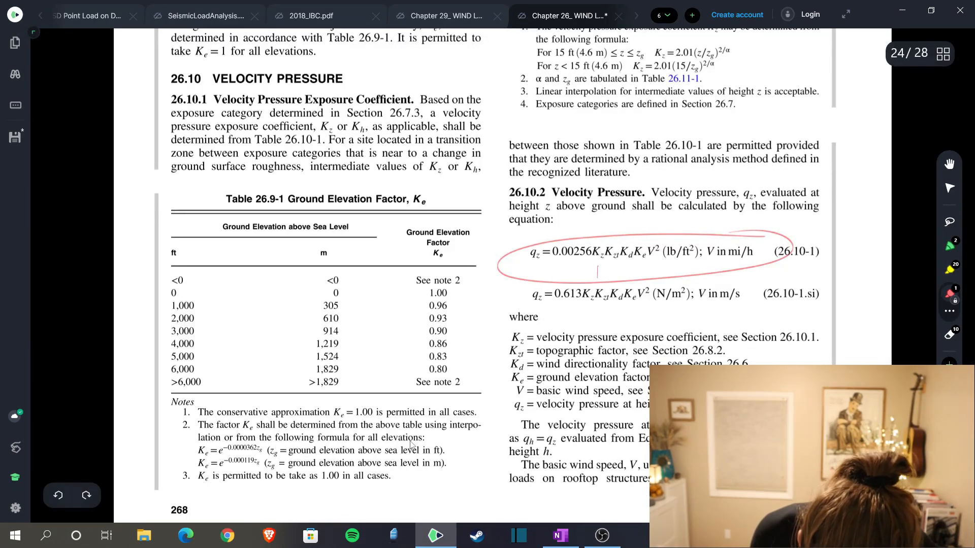
# Step: Draw small red arrows under the K factors in ASCE 7-16 Eq. 26.10-1
pyautogui.moveTo(594, 281); pyautogui.dragTo(638, 267)
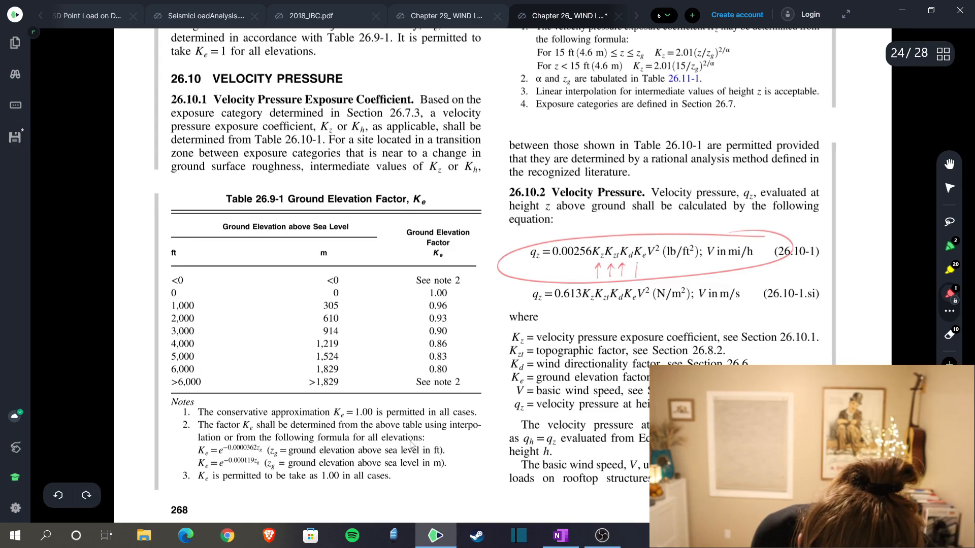
pyautogui.moveTo(627, 277); pyautogui.dragTo(641, 264)
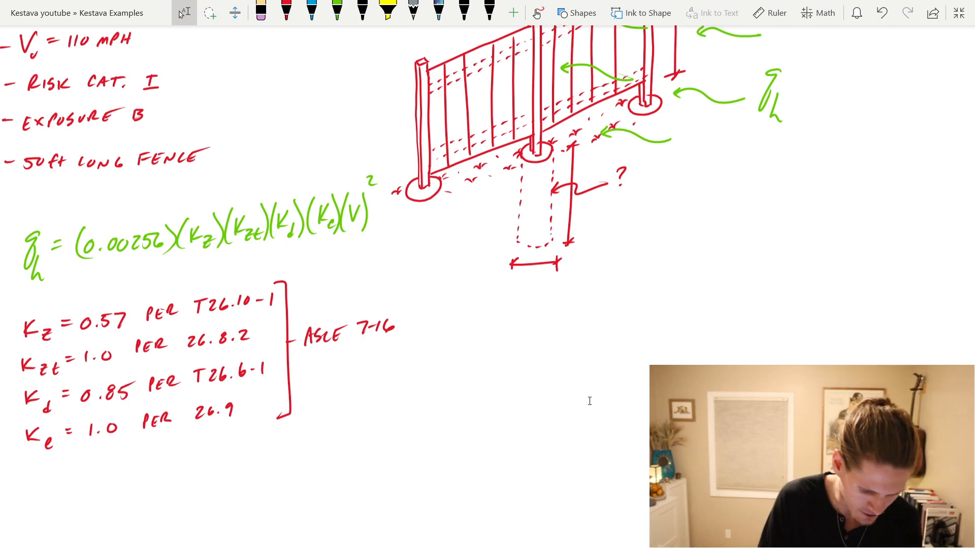
# Step: In red ink, add an arrow at V in the equation labelled 110mph
pyautogui.click(286, 12)
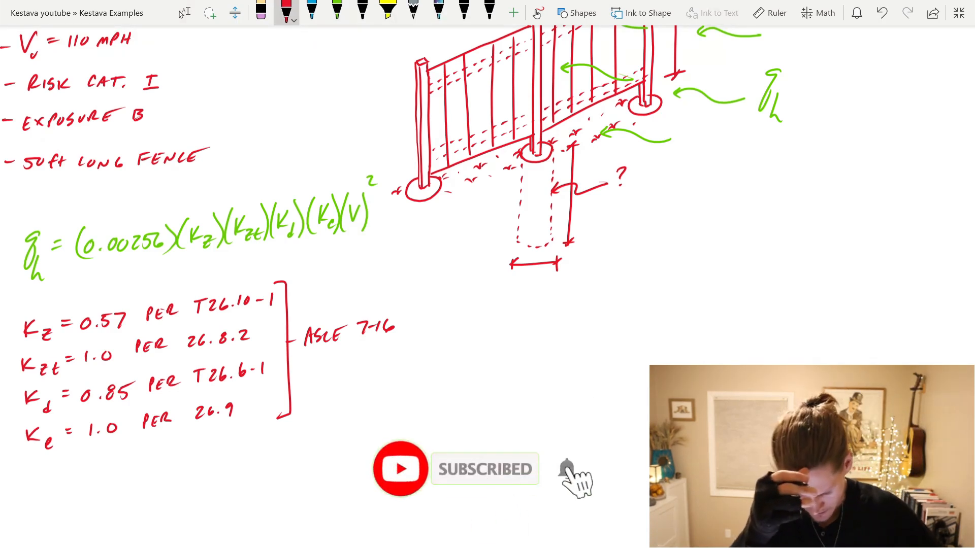
pyautogui.click(566, 469)
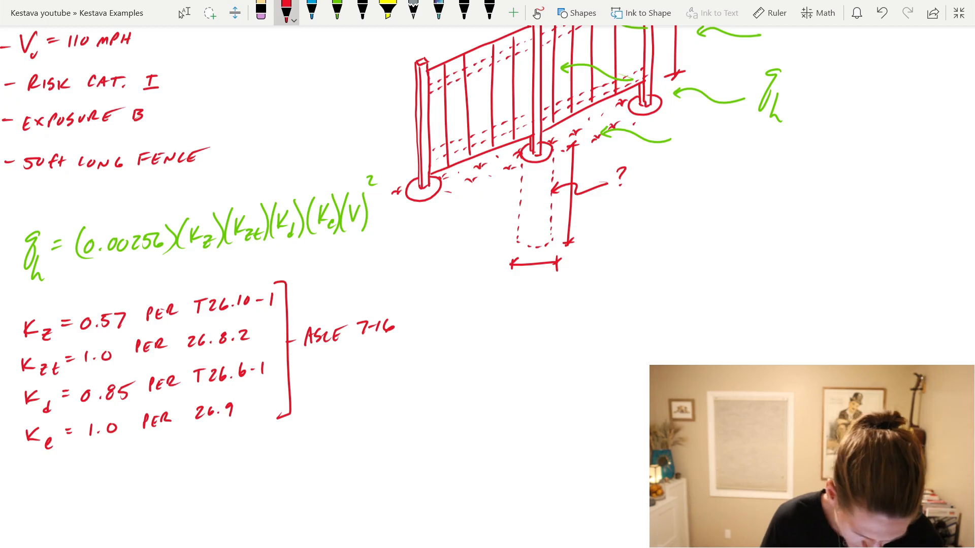
pyautogui.moveTo(352, 267); pyautogui.dragTo(354, 237)
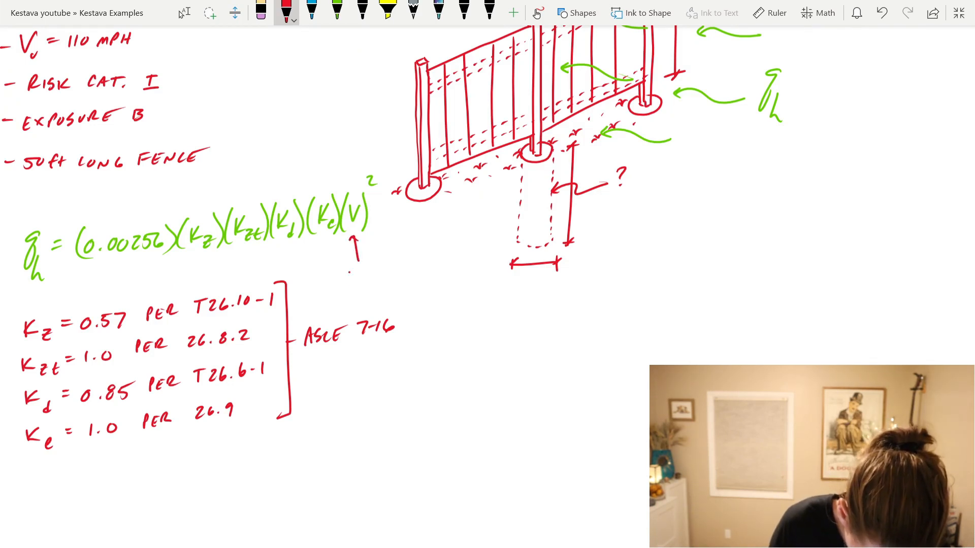
pyautogui.write('110mph')
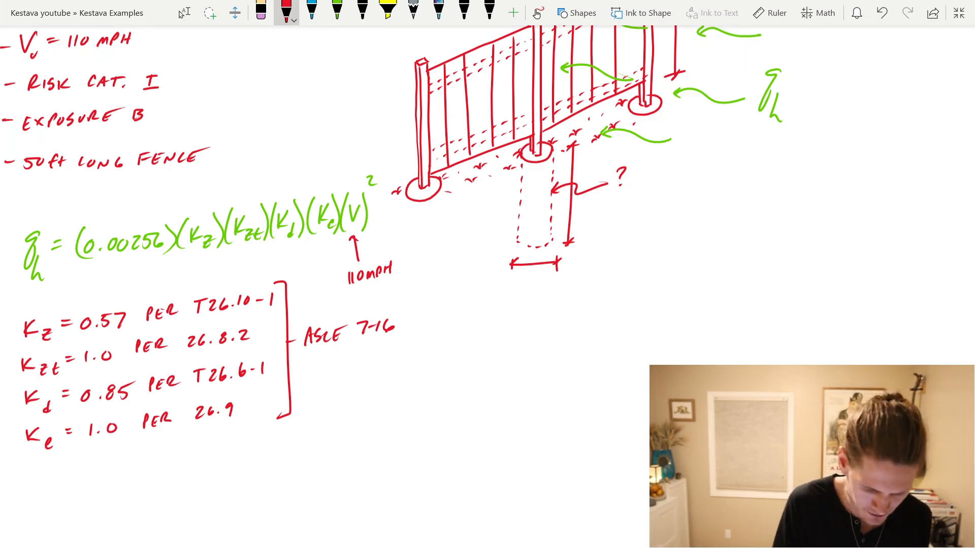
# Step: In green ink, note the gust factor G = 0.85 per 26.11.1 below
pyautogui.click(336, 11)
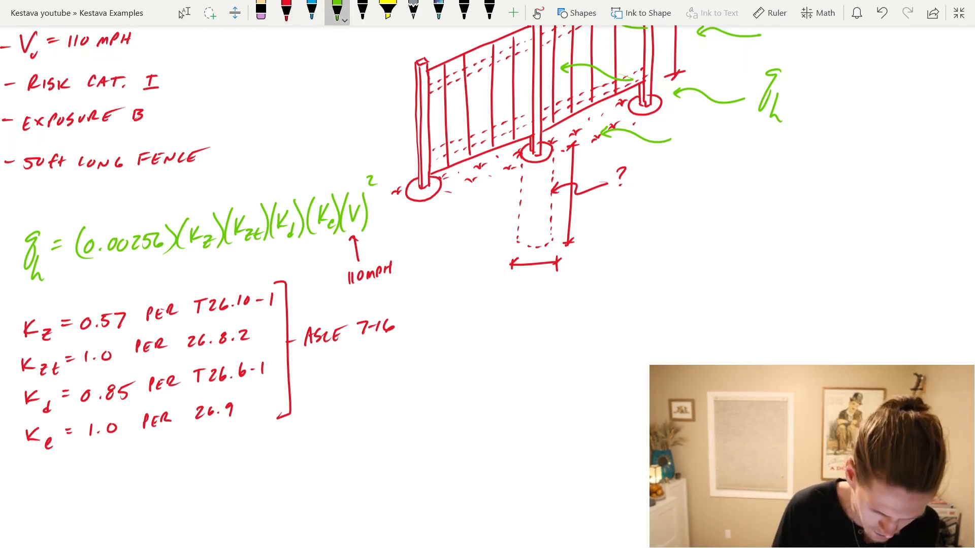
pyautogui.scroll(-3)
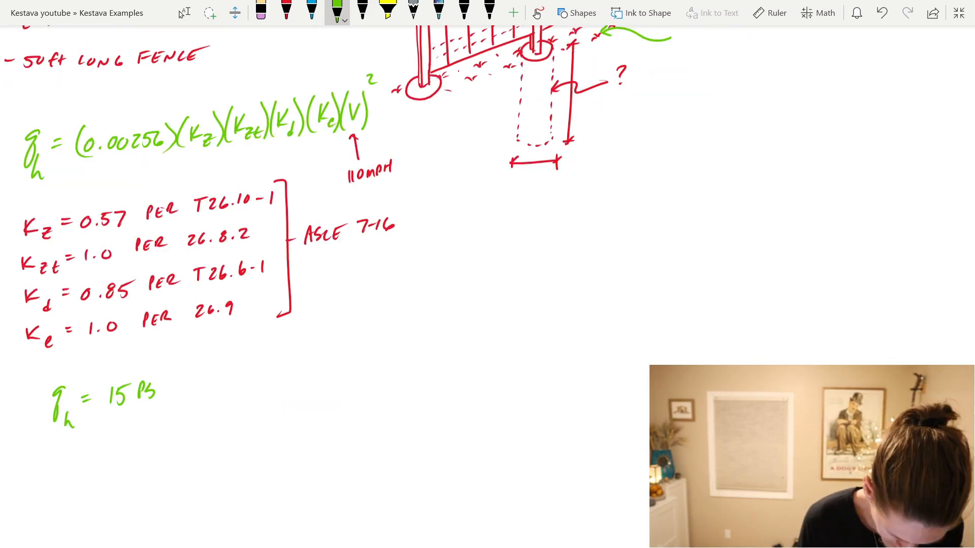
pyautogui.write('F')
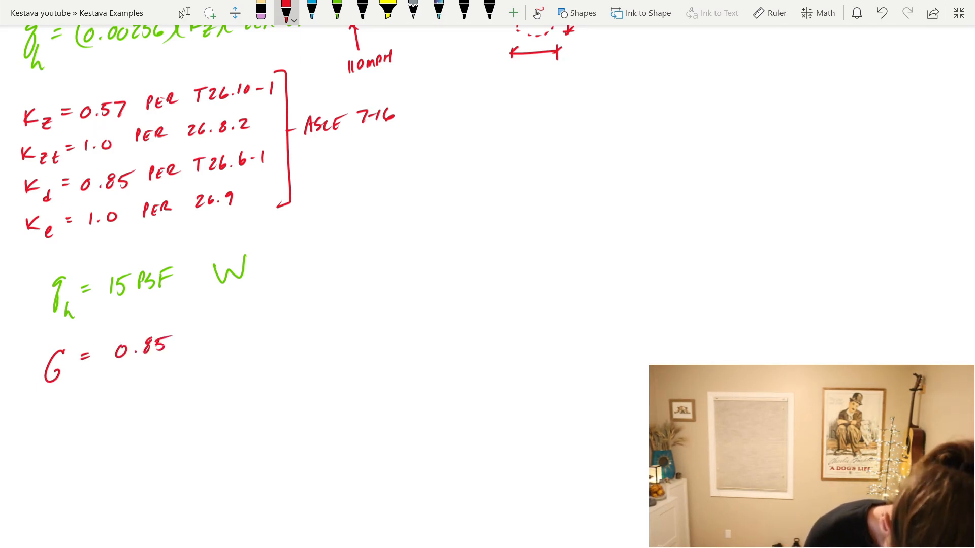
pyautogui.write('PER 26.11.1')
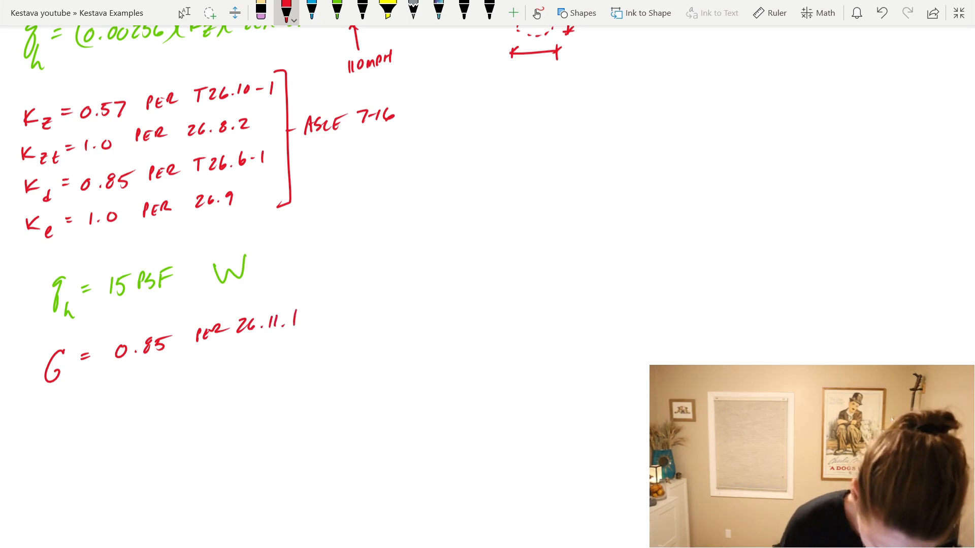
# Step: In the Chapter 29 PDF, circle heading 29.3 on solid freestanding walls and scroll to its figure
pyautogui.scroll(-3)
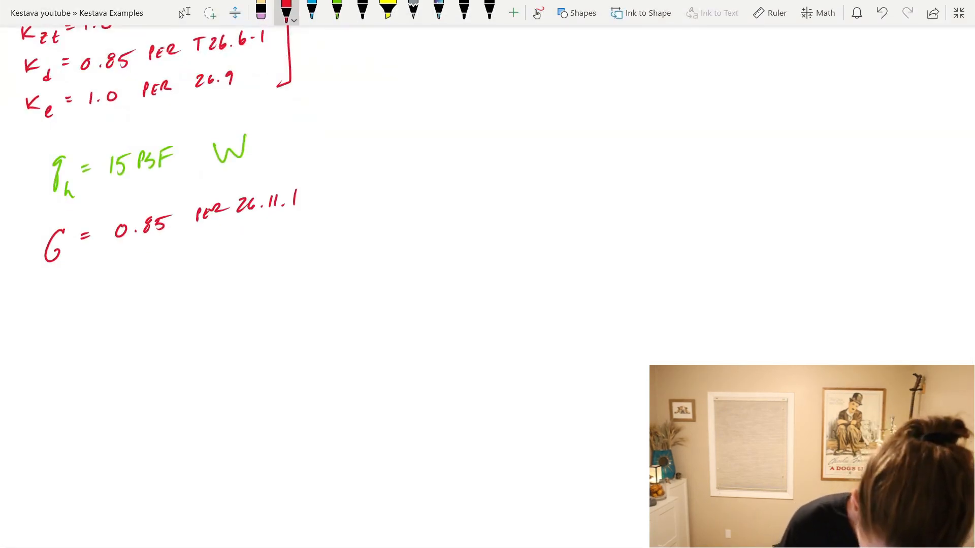
pyautogui.moveTo(515, 187); pyautogui.dragTo(828, 96)
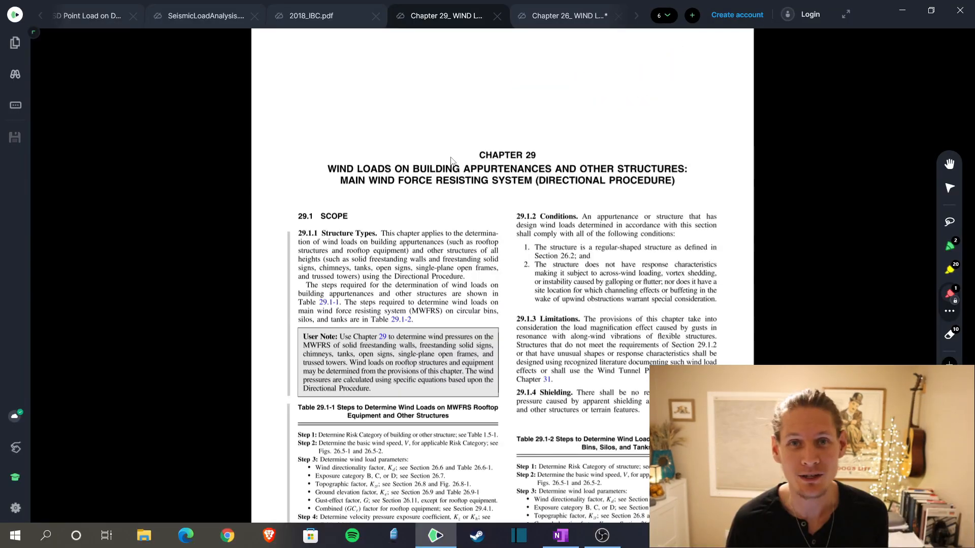
pyautogui.scroll(-3)
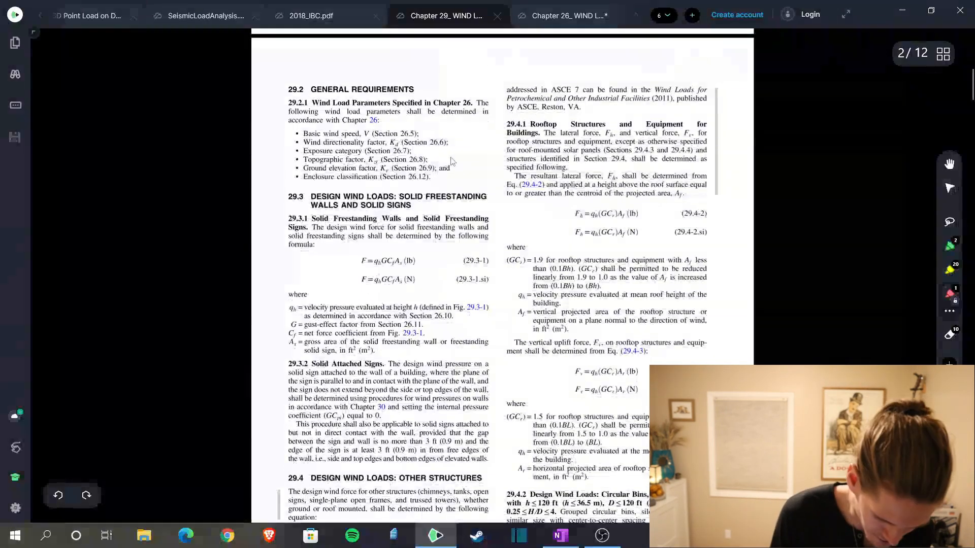
pyautogui.moveTo(289, 190); pyautogui.dragTo(311, 205)
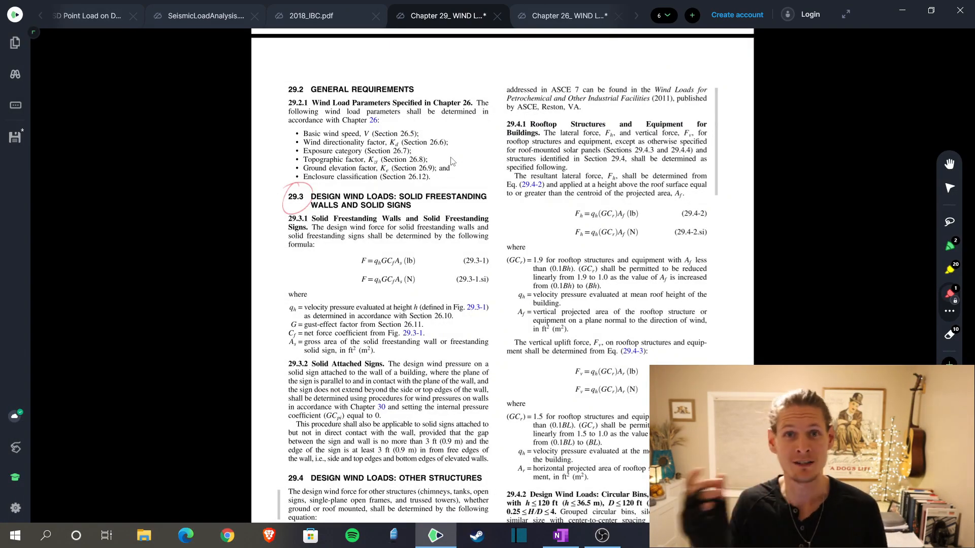
pyautogui.scroll(-3)
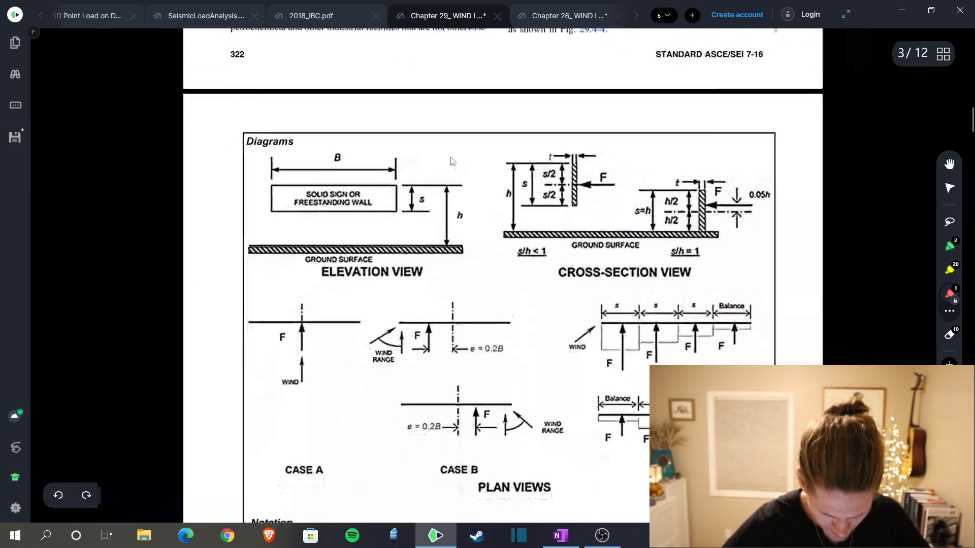
# Step: Scroll down to Figure 29.3-1 with its plan-view Cases A, B and C
pyautogui.scroll(-3)
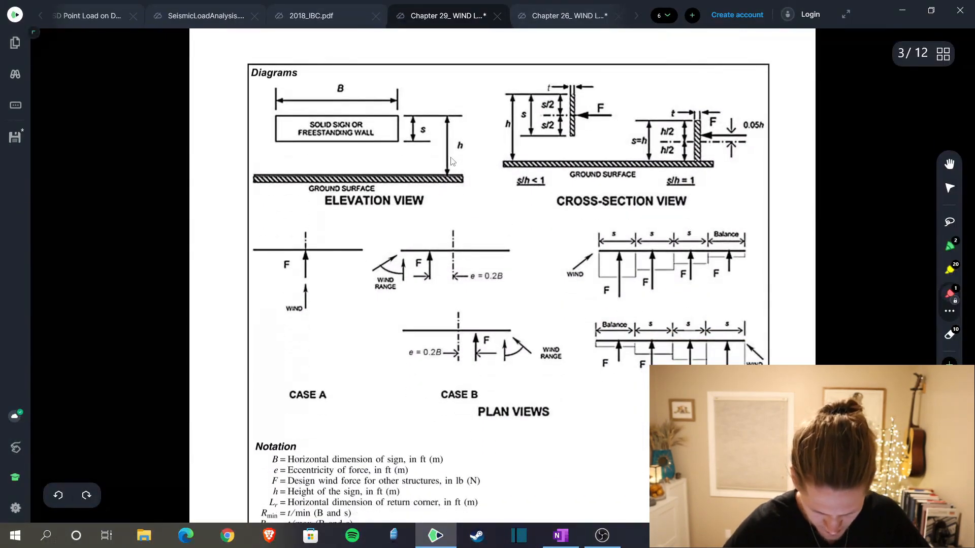
pyautogui.scroll(-3)
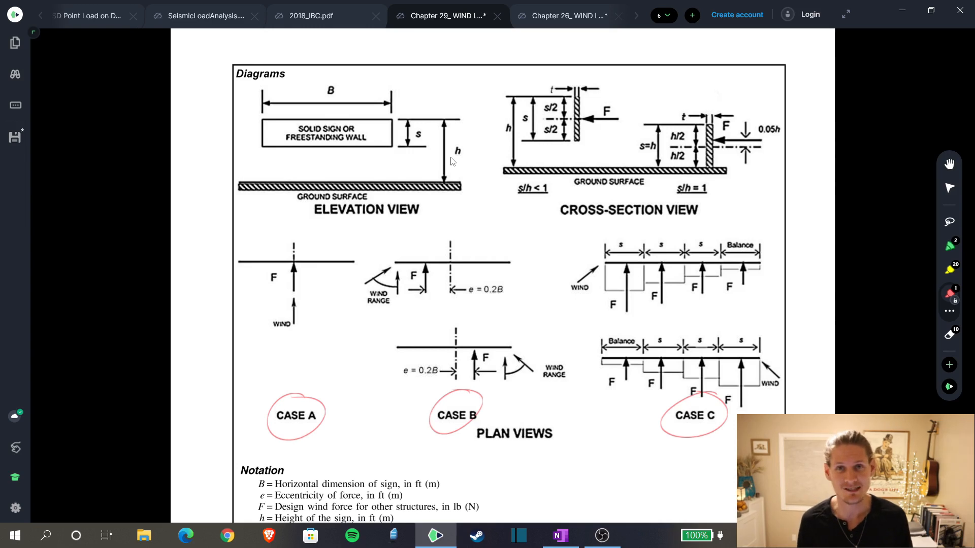
# Step: Bracket the notation list and point out the B definition beside the elevation view
pyautogui.scroll(-3)
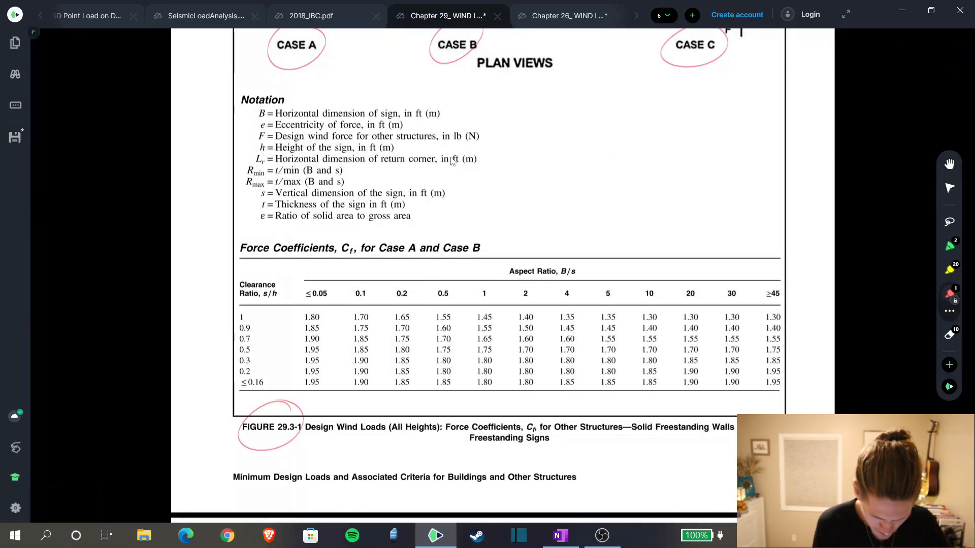
pyautogui.moveTo(495, 97); pyautogui.dragTo(494, 230)
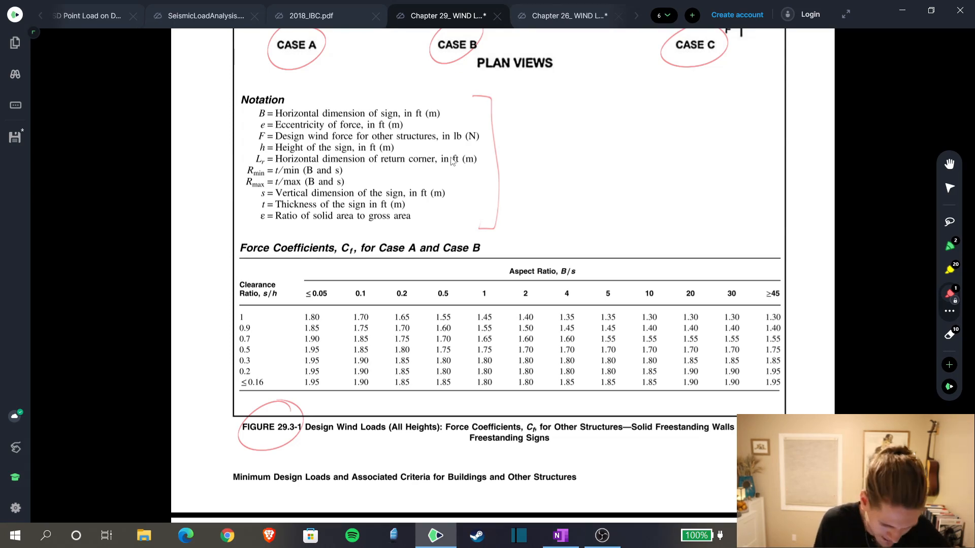
pyautogui.moveTo(343, 242); pyautogui.dragTo(348, 258)
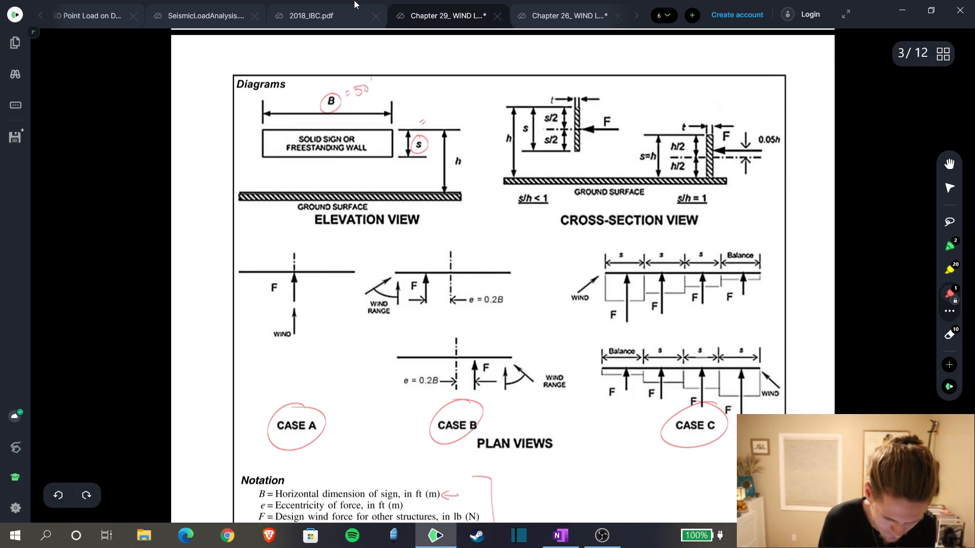
pyautogui.scroll(-3)
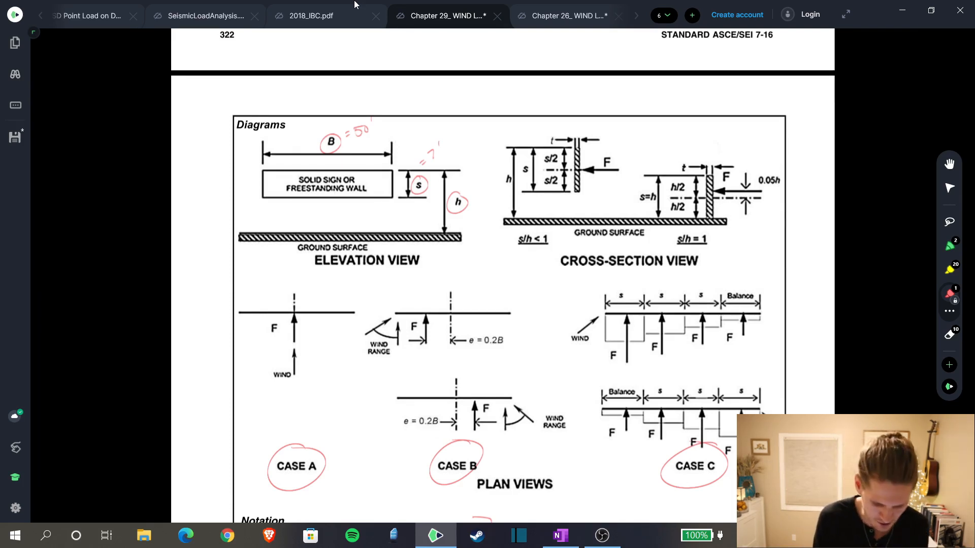
# Step: Check the 7 ft fence height in OneNote and return to the ASCE 7-16 figure
pyautogui.moveTo(264, 212); pyautogui.dragTo(392, 211)
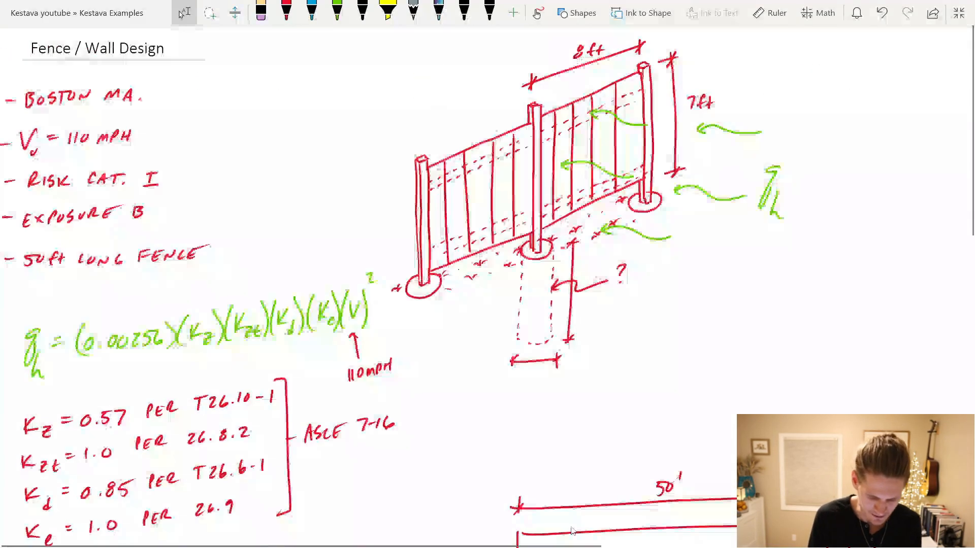
pyautogui.click(387, 11)
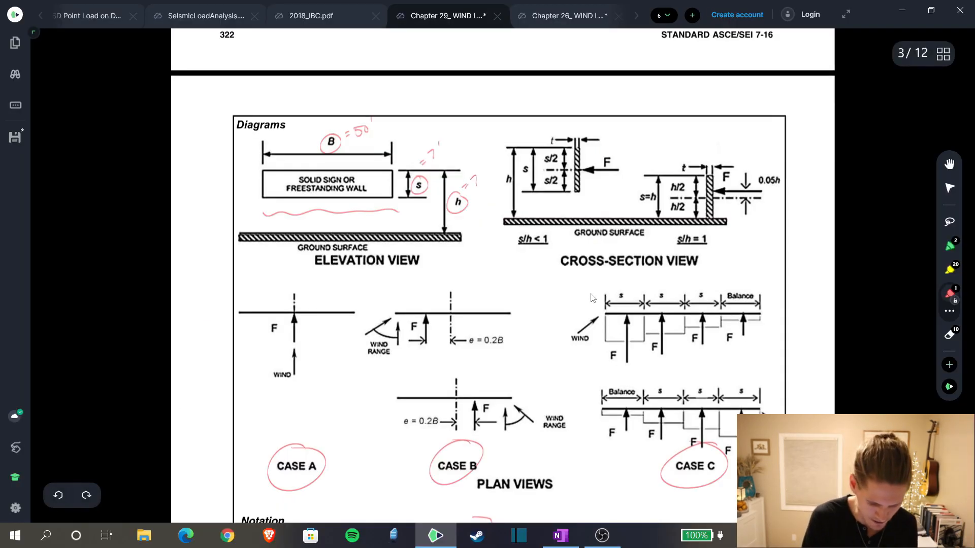
# Step: On the force-coefficient table, trace across the row for clearance ratio 1
pyautogui.scroll(-3)
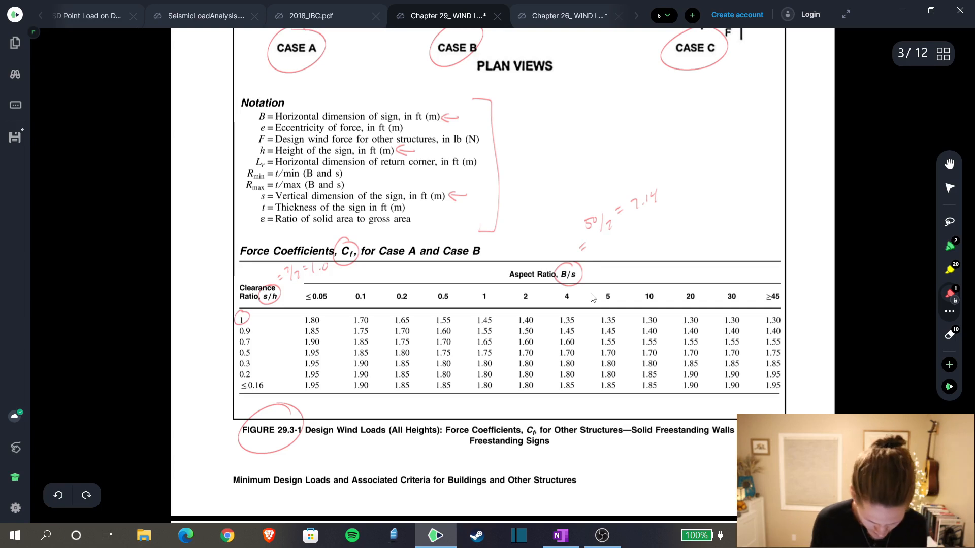
pyautogui.scroll(-3)
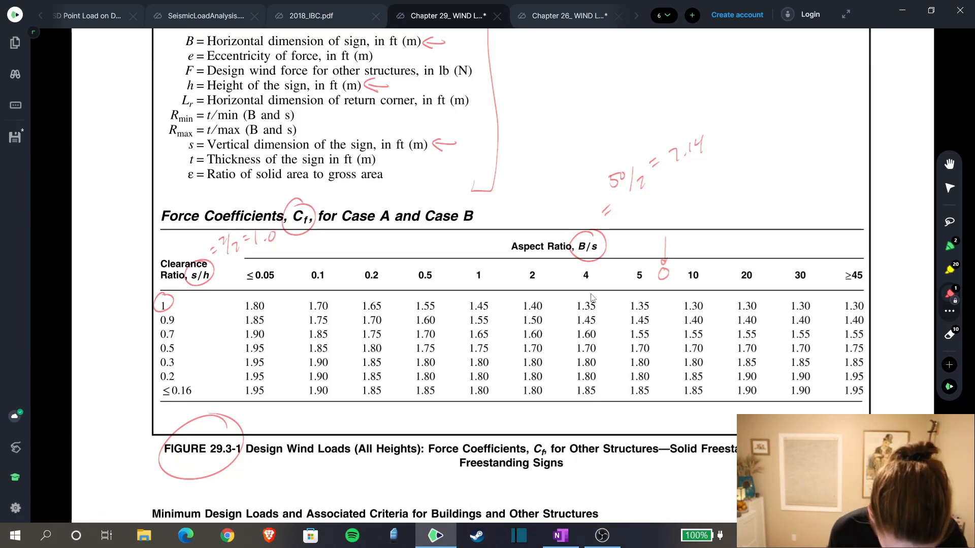
pyautogui.moveTo(173, 304); pyautogui.dragTo(633, 304)
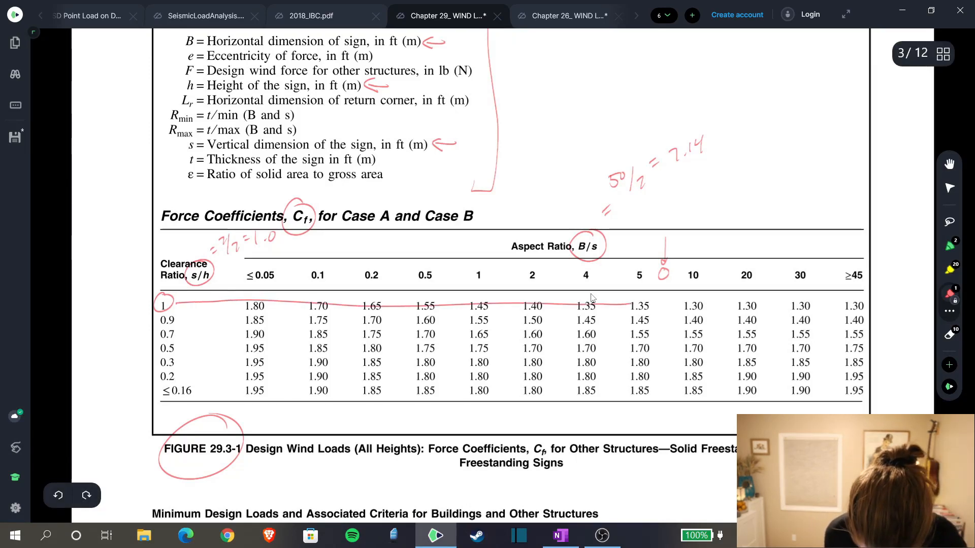
pyautogui.moveTo(165, 305); pyautogui.dragTo(662, 304)
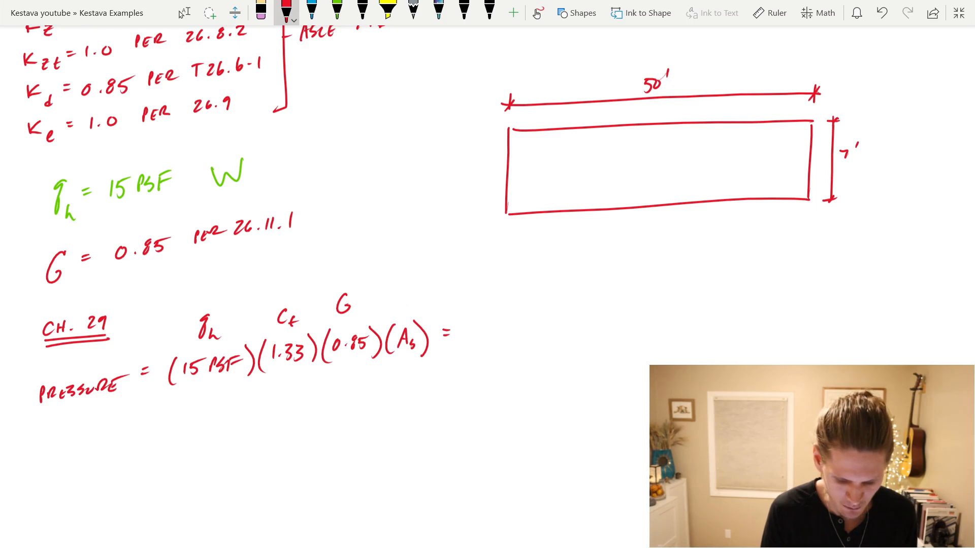
# Step: Point an arrow at the As term and shade the 50' by 7' wall area
pyautogui.moveTo(404, 283); pyautogui.dragTo(403, 308)
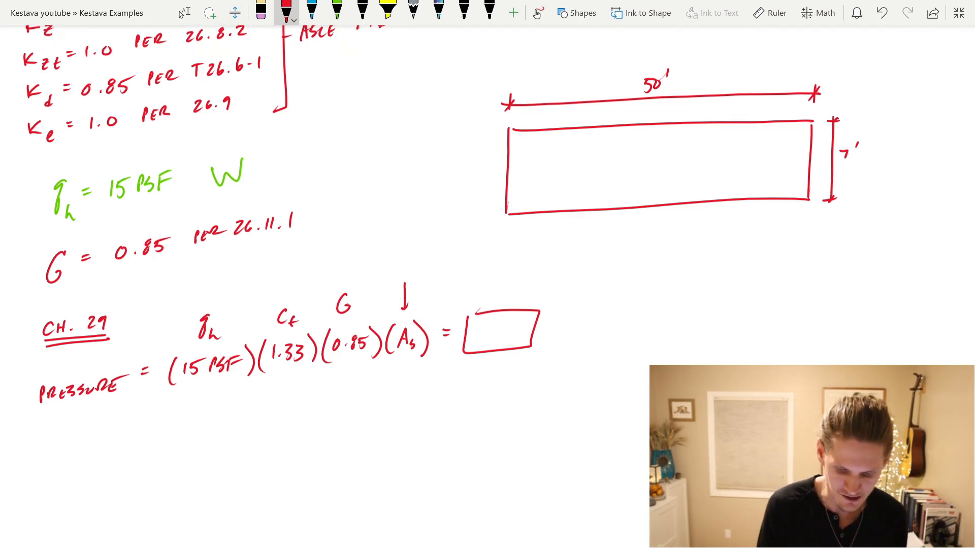
pyautogui.moveTo(535, 167); pyautogui.dragTo(808, 149)
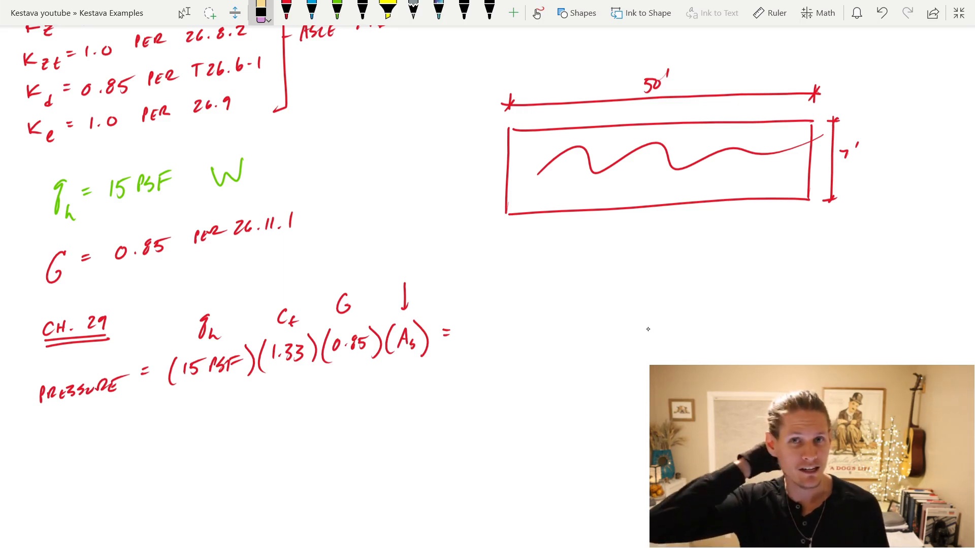
# Step: In red ink, handwrite the ASD load case 0.6(17 PSF) = 10.2 PSF under the pressure
pyautogui.click(287, 11)
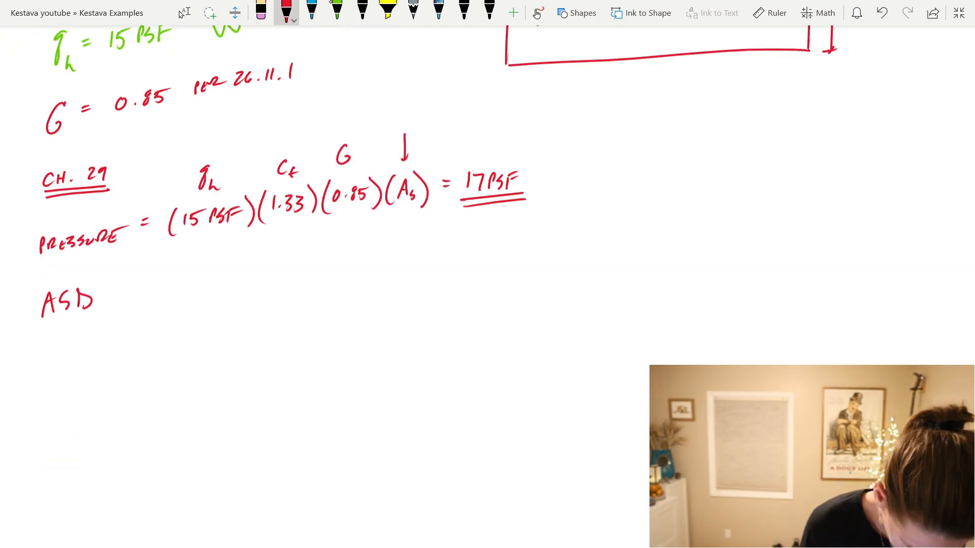
pyautogui.moveTo(56, 345); pyautogui.dragTo(167, 346)
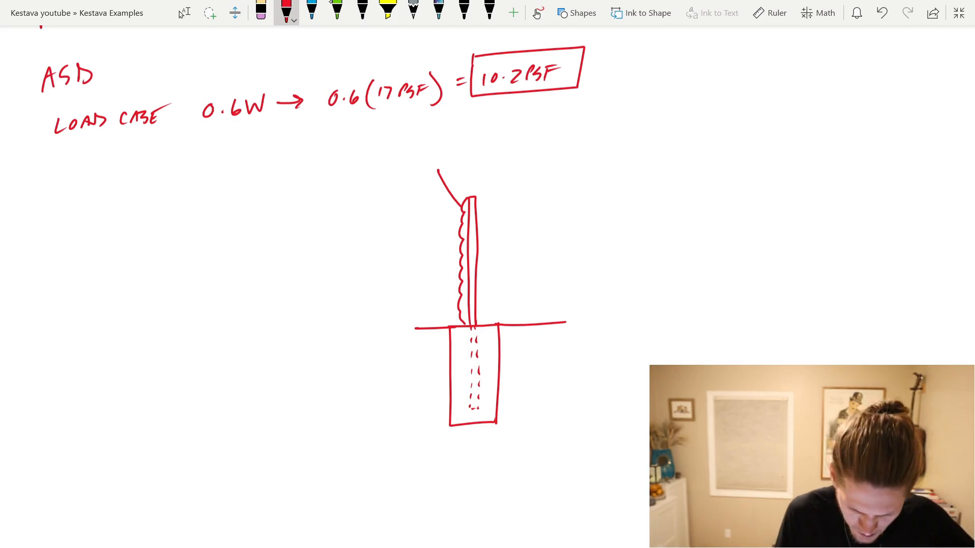
# Step: Label the wind load w = 82 PLF on the post sketch
pyautogui.moveTo(500, 193); pyautogui.dragTo(500, 323)
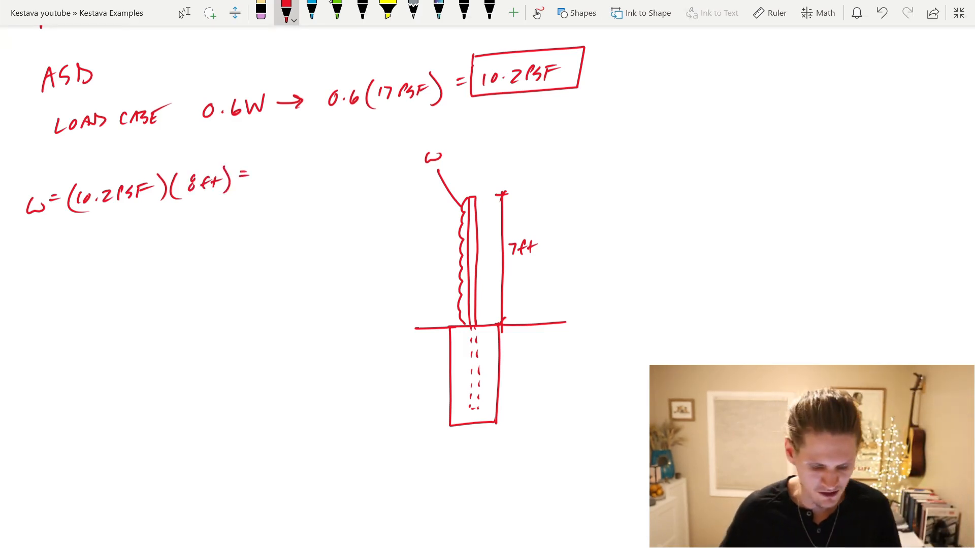
pyautogui.write('82')
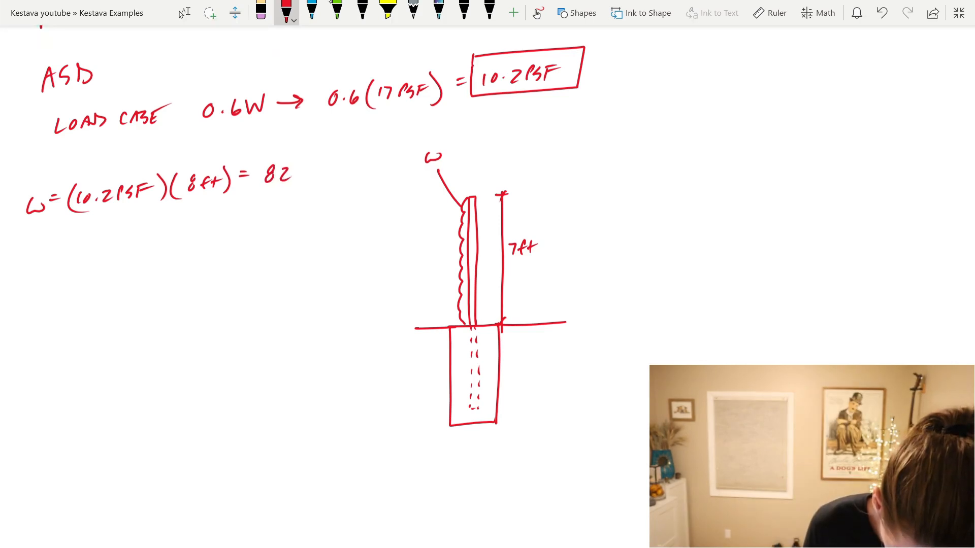
pyautogui.write('PLF')
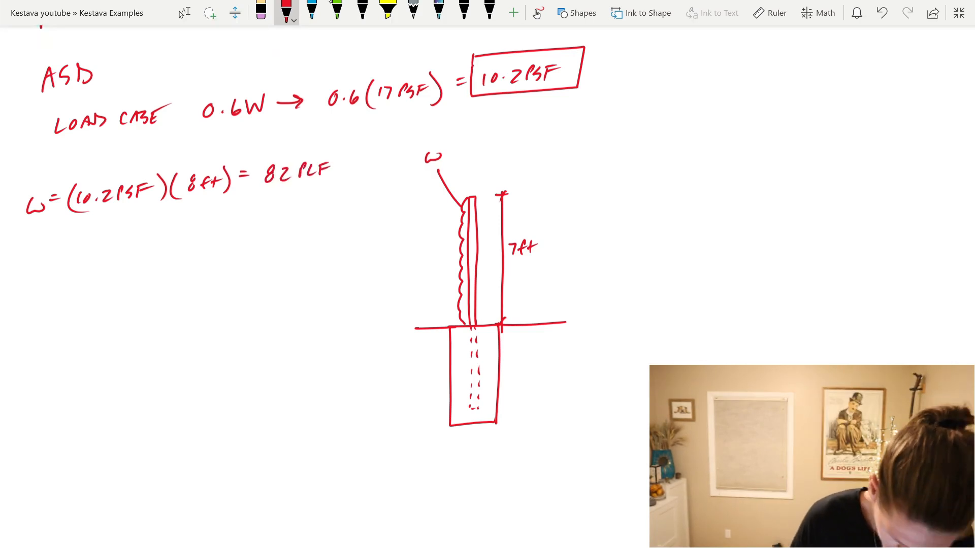
pyautogui.moveTo(336, 167); pyautogui.dragTo(404, 160)
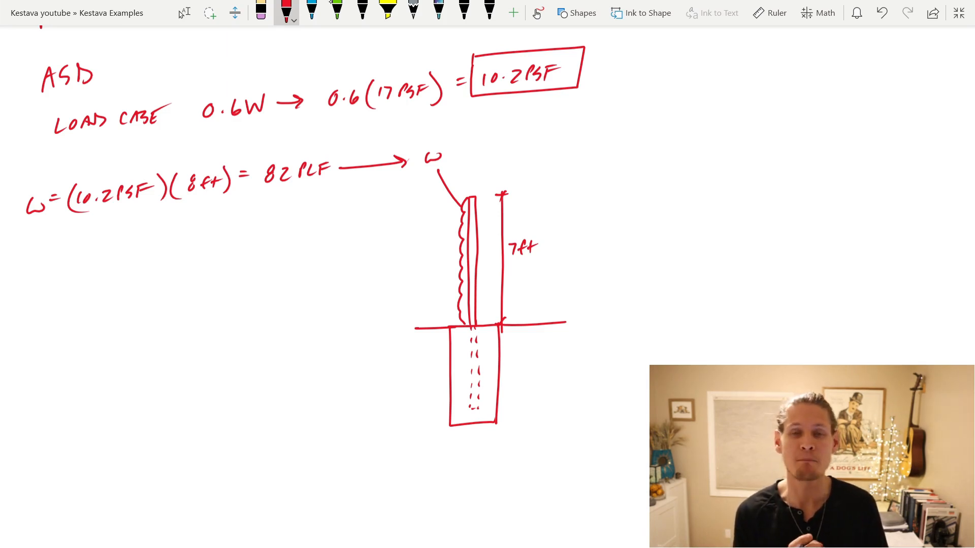
# Step: Draw force P into the post and write P = 574 lb and M = (82 PLF)(7)²/2 = 2009
pyautogui.moveTo(411, 255); pyautogui.dragTo(466, 258)
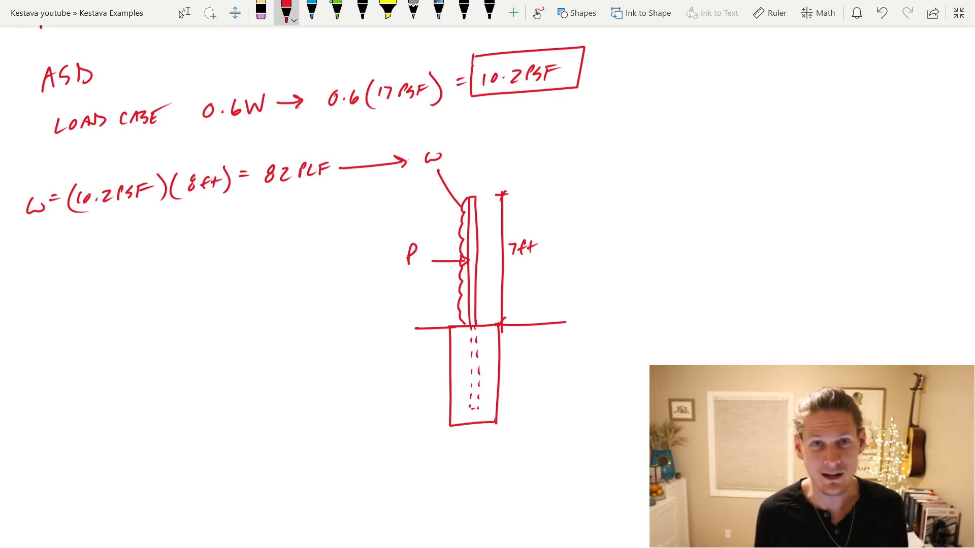
pyautogui.moveTo(441, 258); pyautogui.dragTo(439, 329)
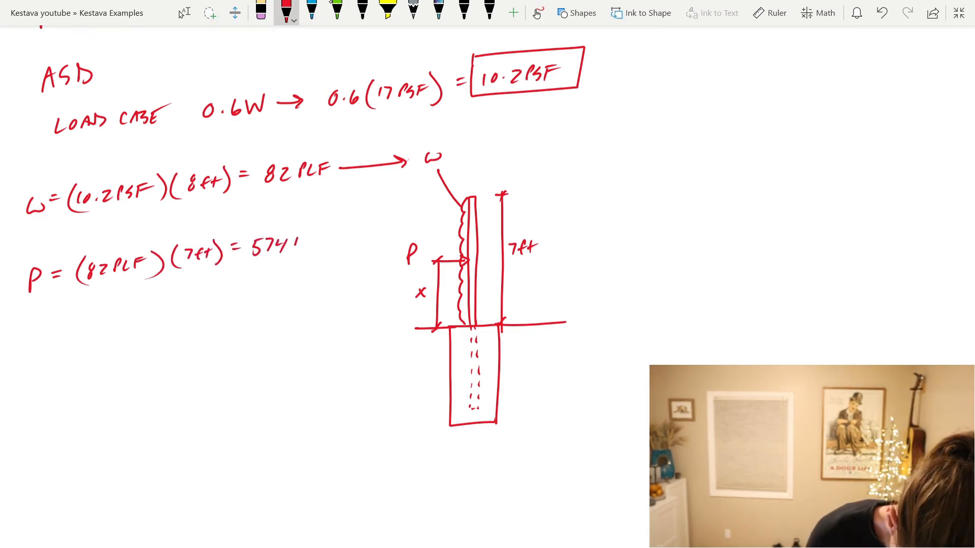
pyautogui.write('lb')
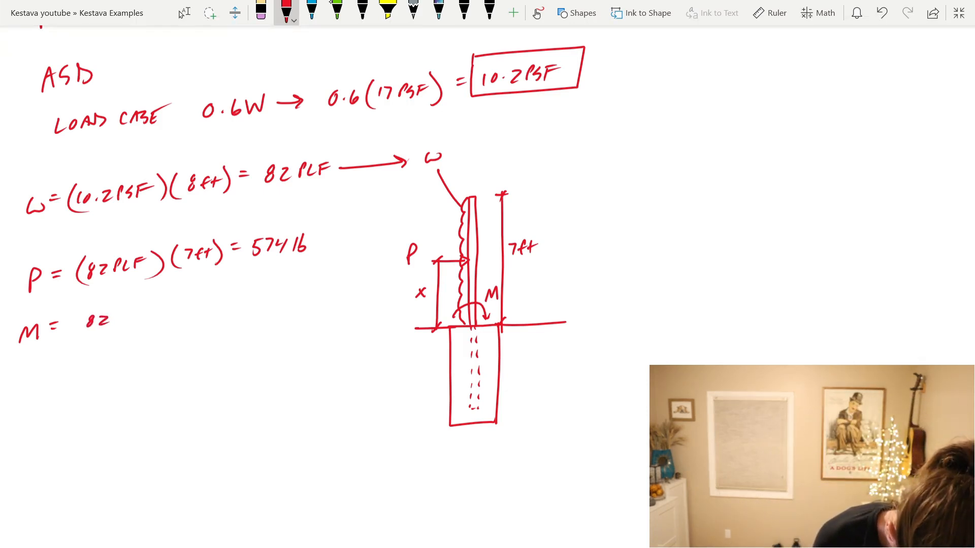
pyautogui.write('(82 PLF)(7)^2/2 = 2009')
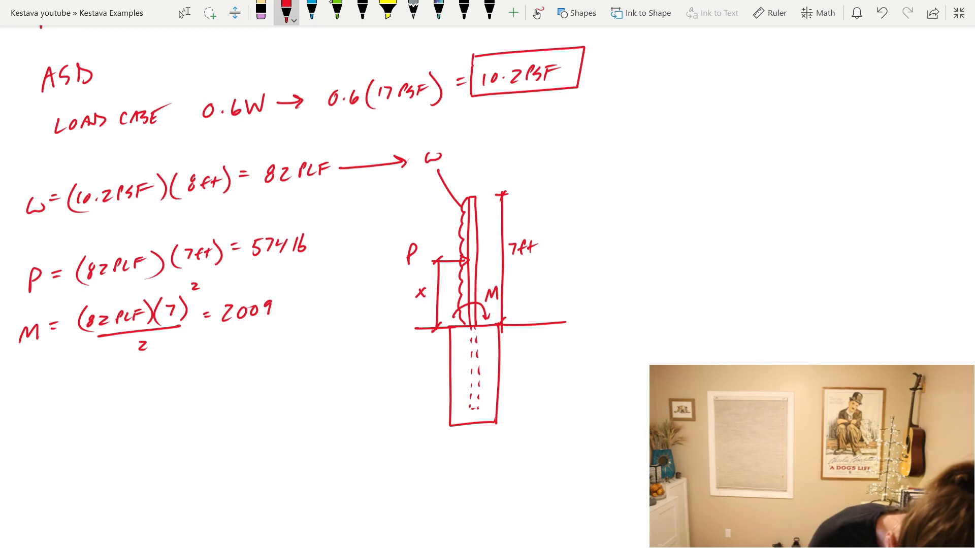
# Step: Add lb·ft after 2009, then write P(x) = M giving x = 3.5 ft
pyautogui.write('lb·ft')
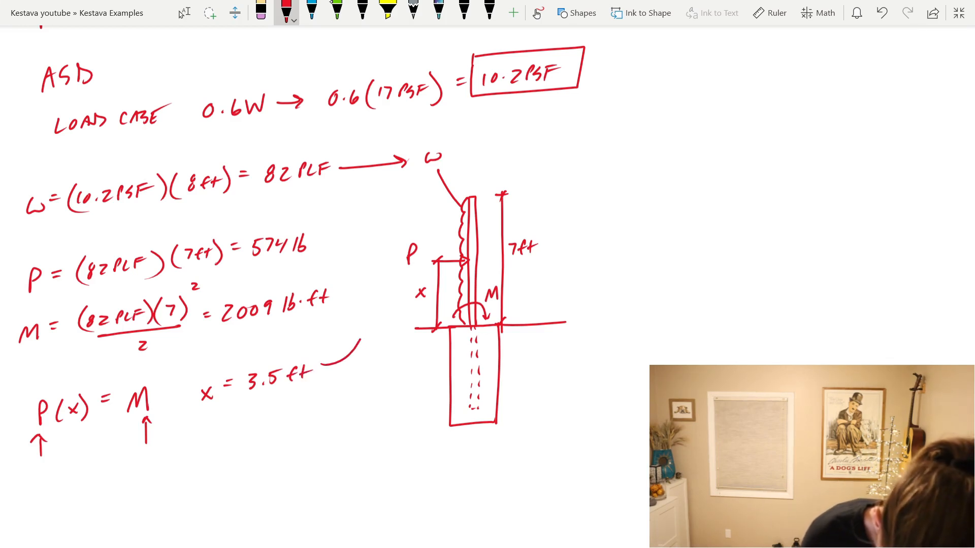
pyautogui.moveTo(313, 367); pyautogui.dragTo(402, 292)
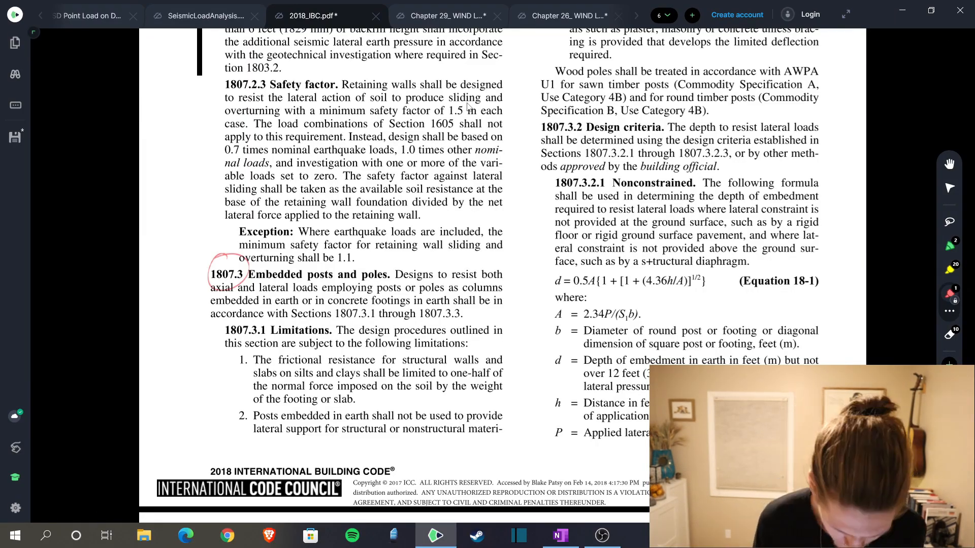
# Step: Circle the IBC 1807.3 embedded posts and poles heading in red
pyautogui.moveTo(509, 273); pyautogui.dragTo(541, 184)
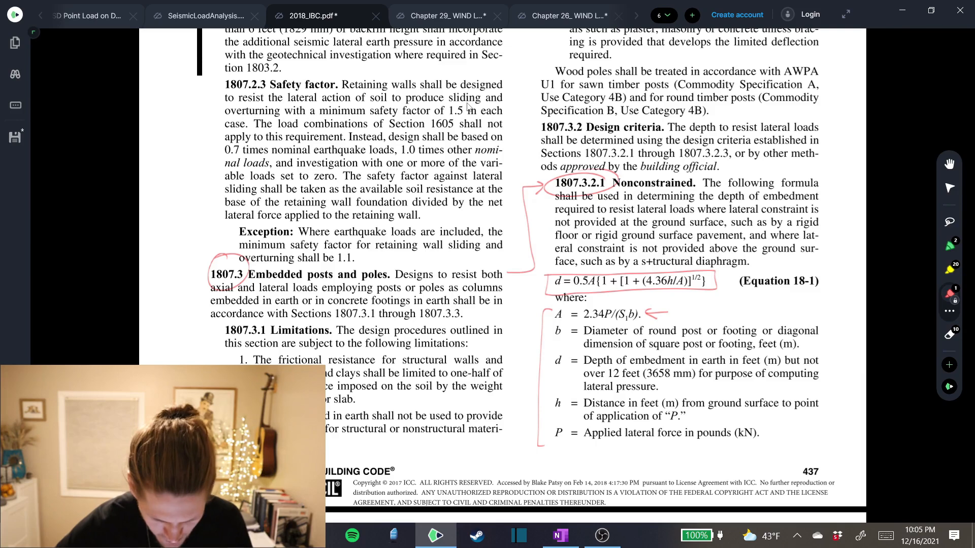
# Step: Scroll the IBC PDF to Table 1806.2 with the 150 psf/ft sandy soil value
pyautogui.scroll(-3)
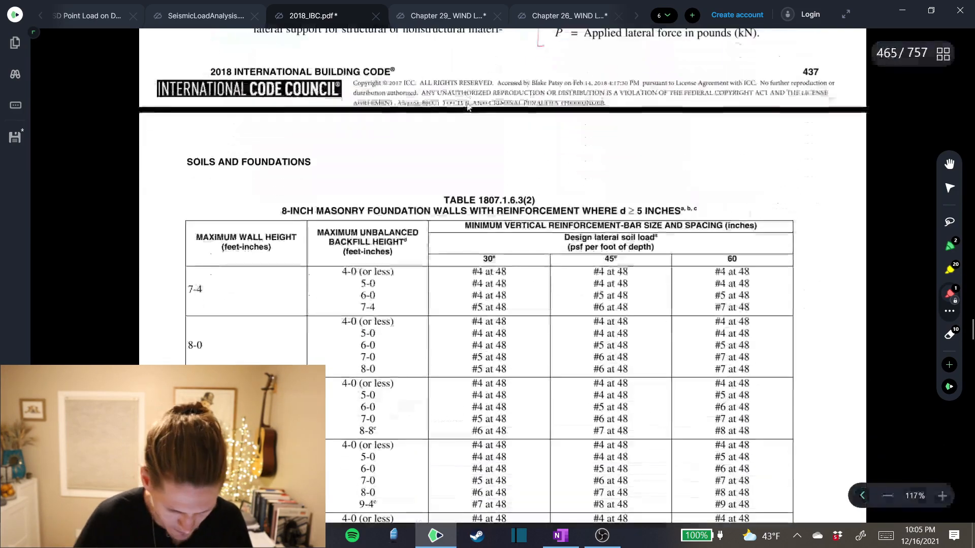
pyautogui.scroll(-3)
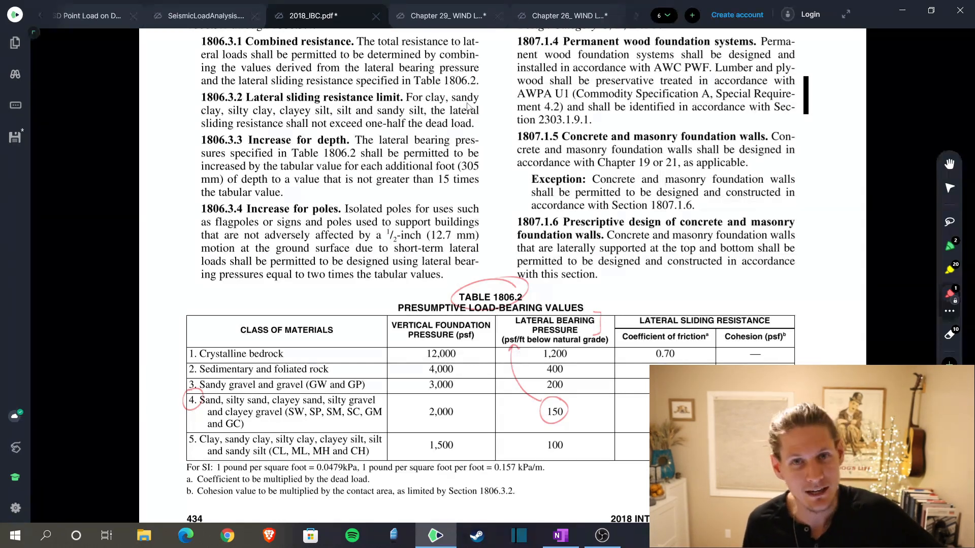
# Step: Circle section 1806.3.4 increase for poles, then write = 30 and S1 = 400 PSF in the calculation
pyautogui.moveTo(199, 200); pyautogui.dragTo(224, 219)
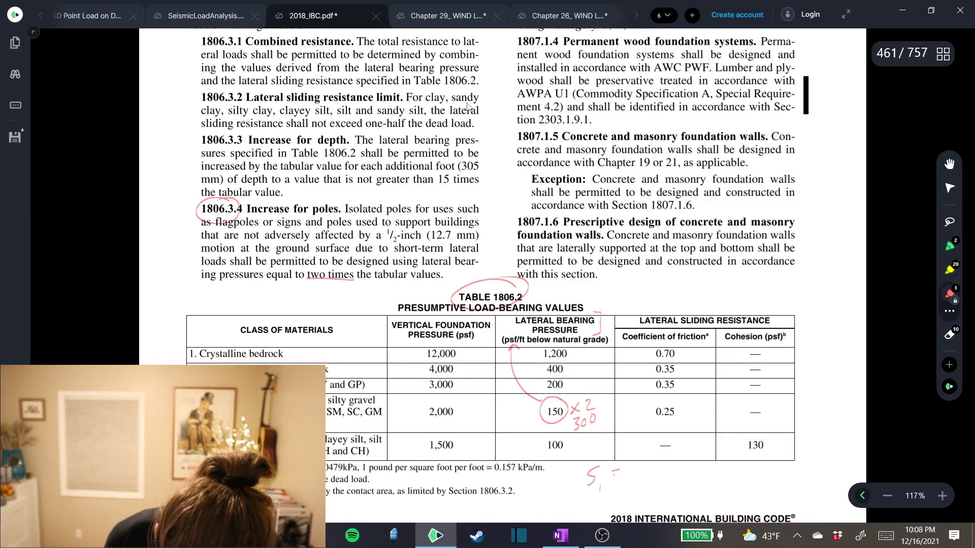
pyautogui.write('= 300(4/3) =')
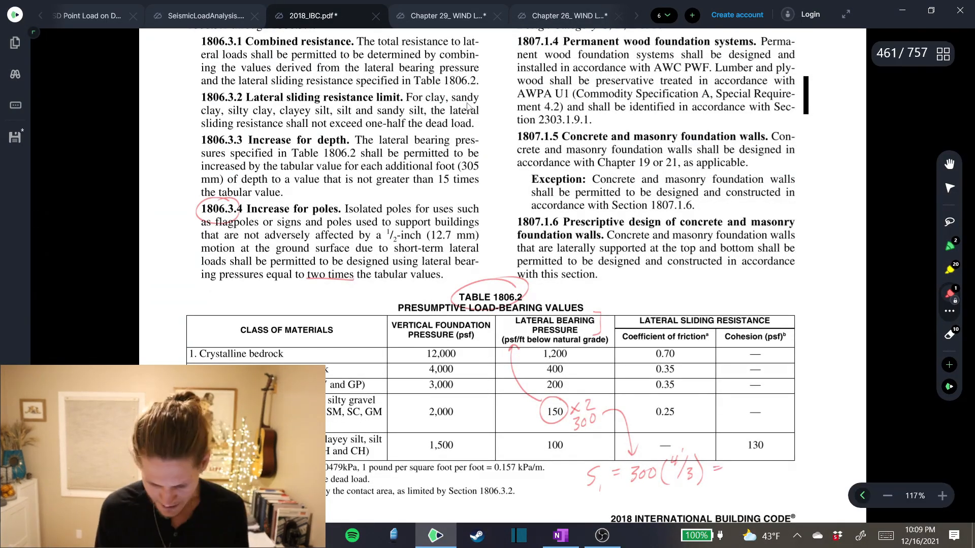
pyautogui.write('400 PSF')
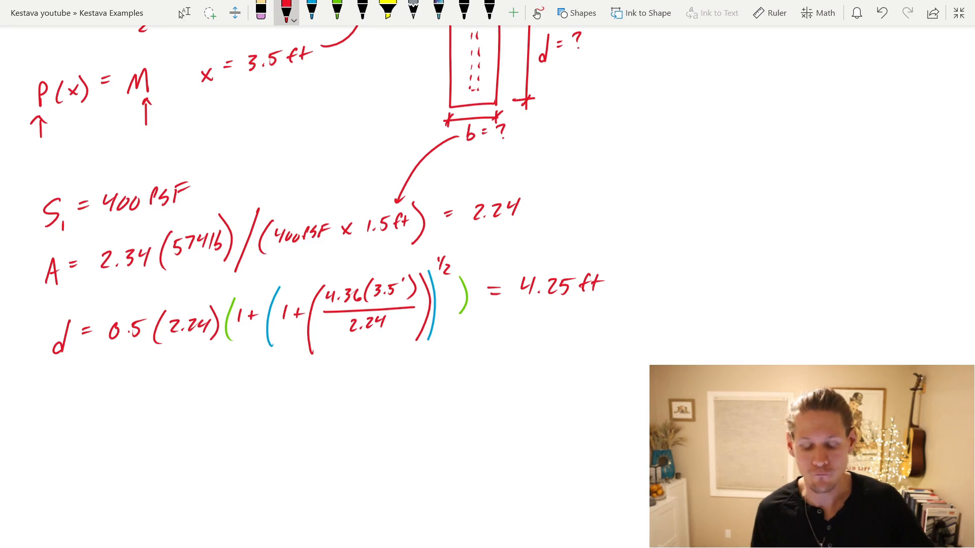
# Step: Write > 4ft after d = 4.25 ft and move down to sketch the footing
pyautogui.moveTo(625, 270); pyautogui.dragTo(644, 295)
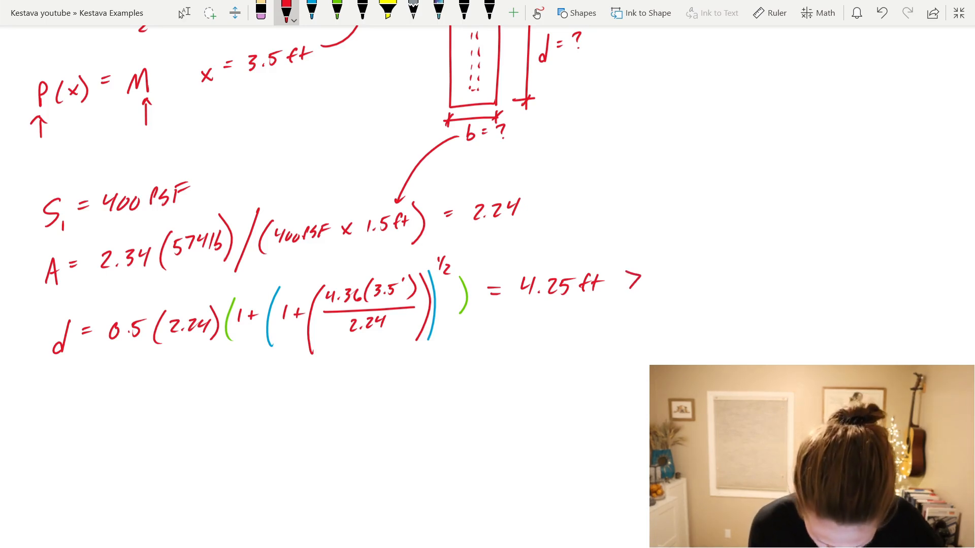
pyautogui.write('4ft')
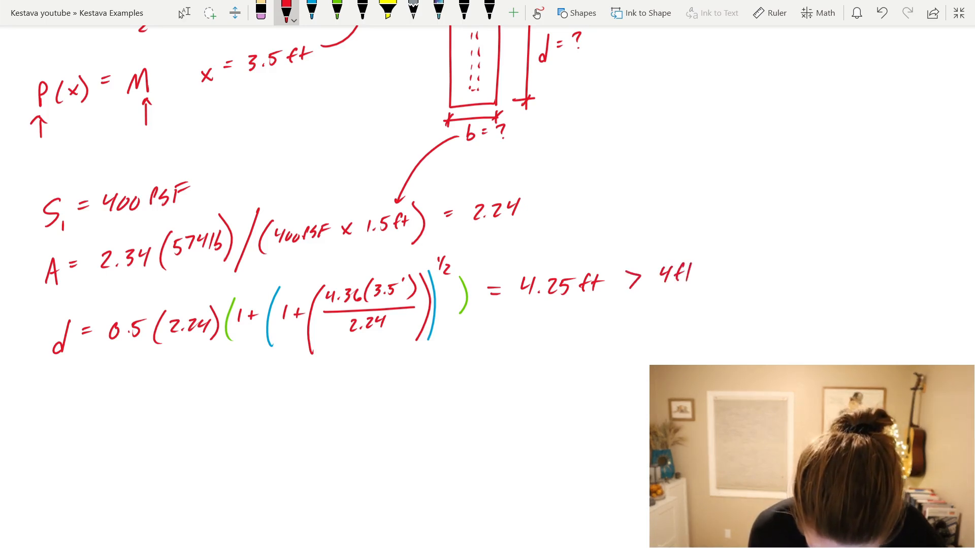
pyautogui.scroll(-3)
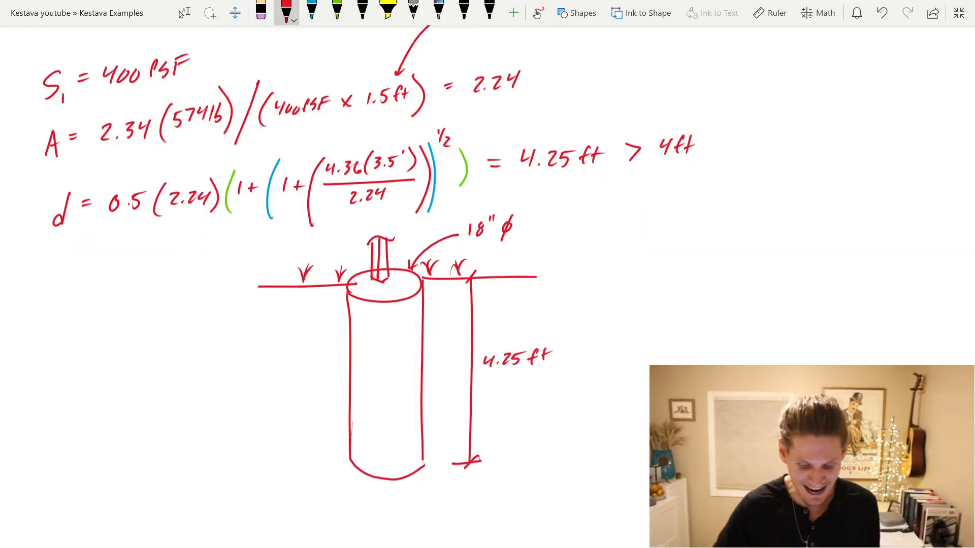
pyautogui.scroll(-3)
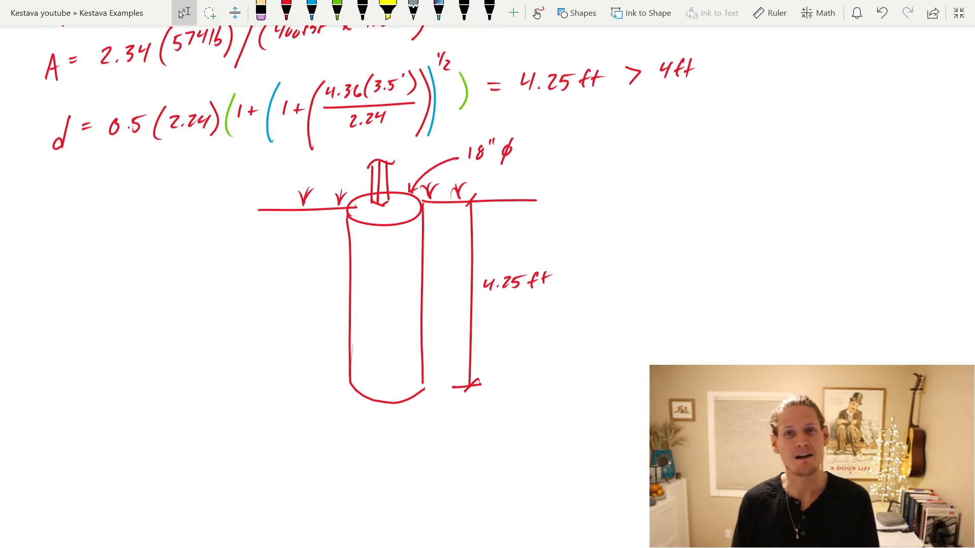